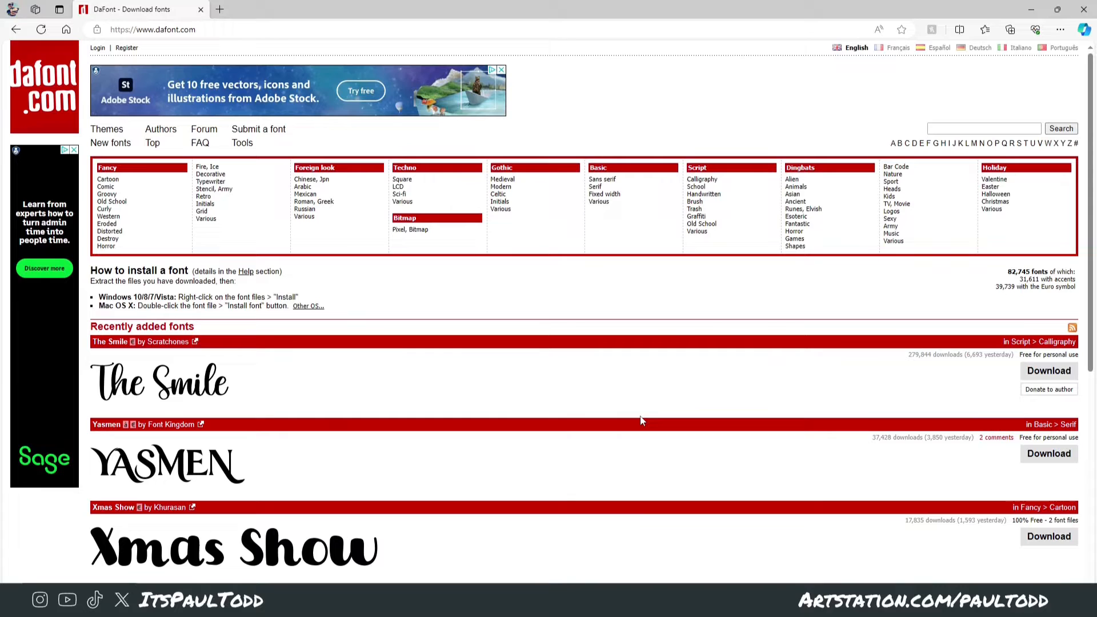
# Step: Download the Xmas Show font as a zip into the Fonts folder
pyautogui.scroll(-3)
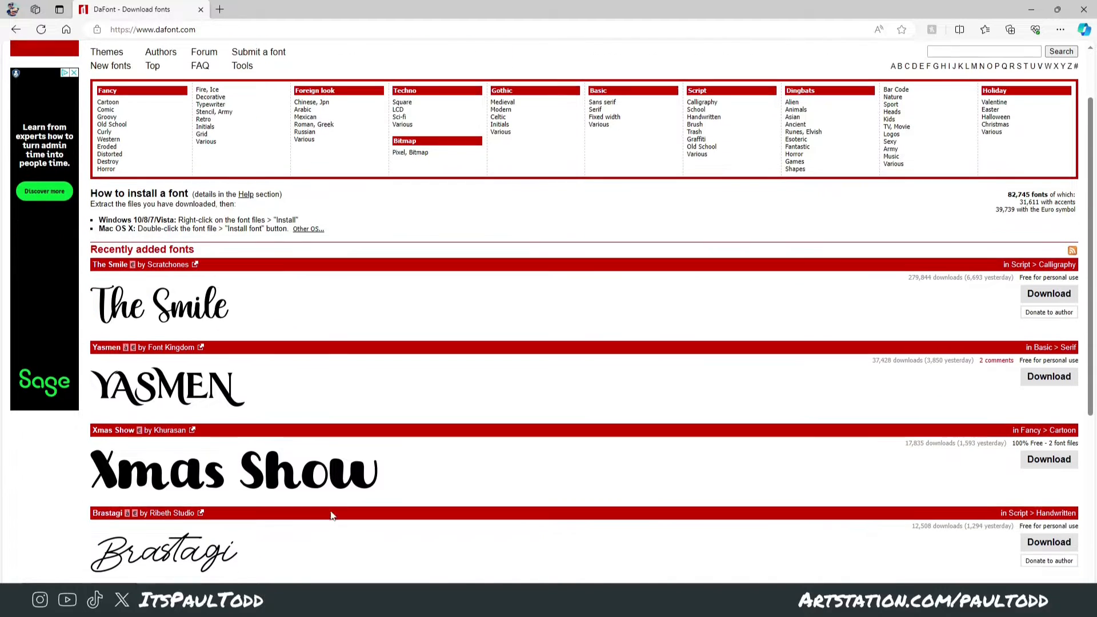
pyautogui.scroll(-3)
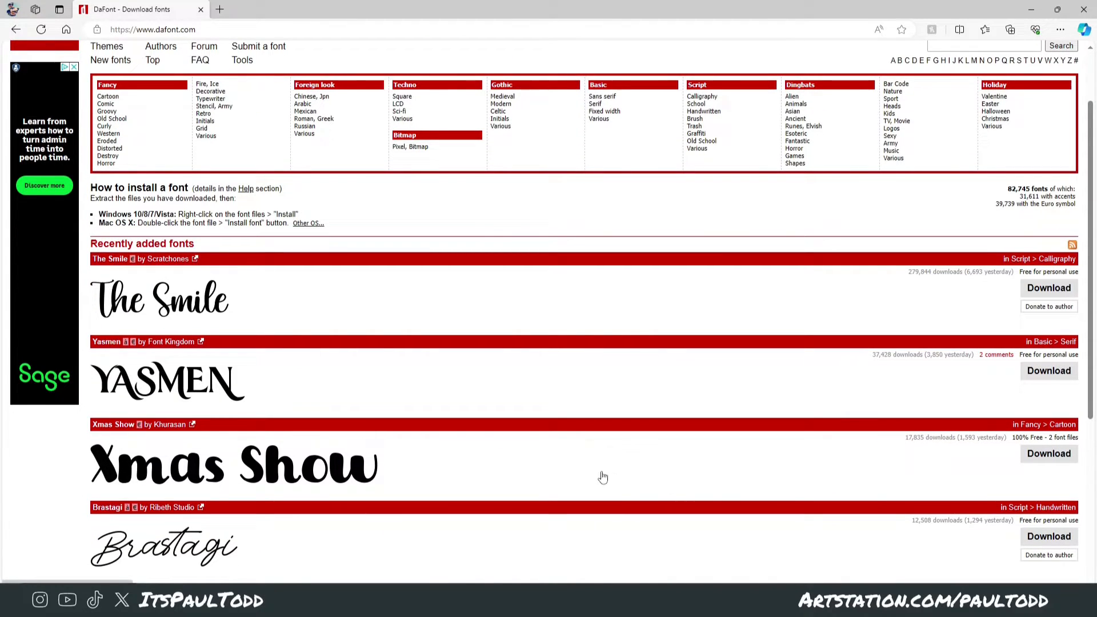
pyautogui.moveTo(947, 487)
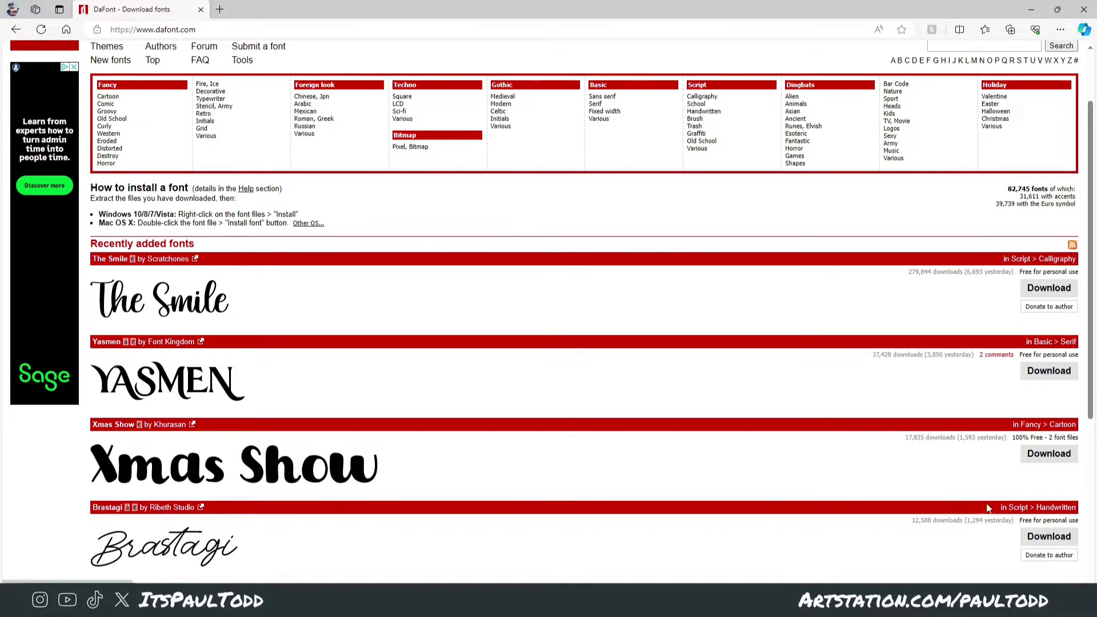
pyautogui.moveTo(1049, 454)
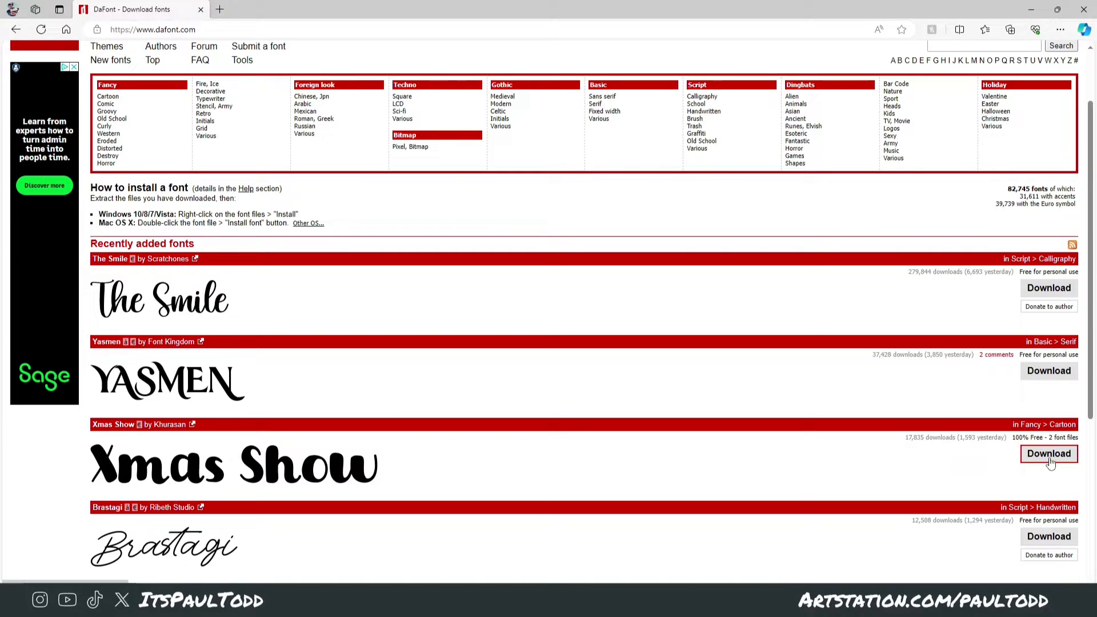
pyautogui.click(1049, 454)
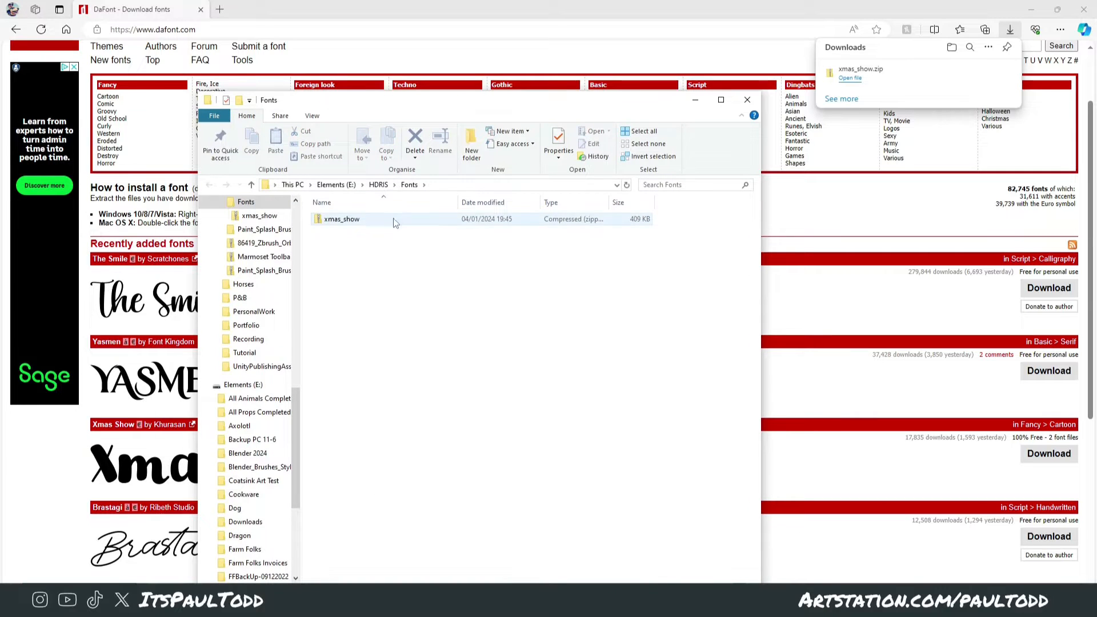
# Step: Preview the Xmas Show OpenType typeface from inside the downloaded zip, then dismiss the preview
pyautogui.doubleClick(340, 218)
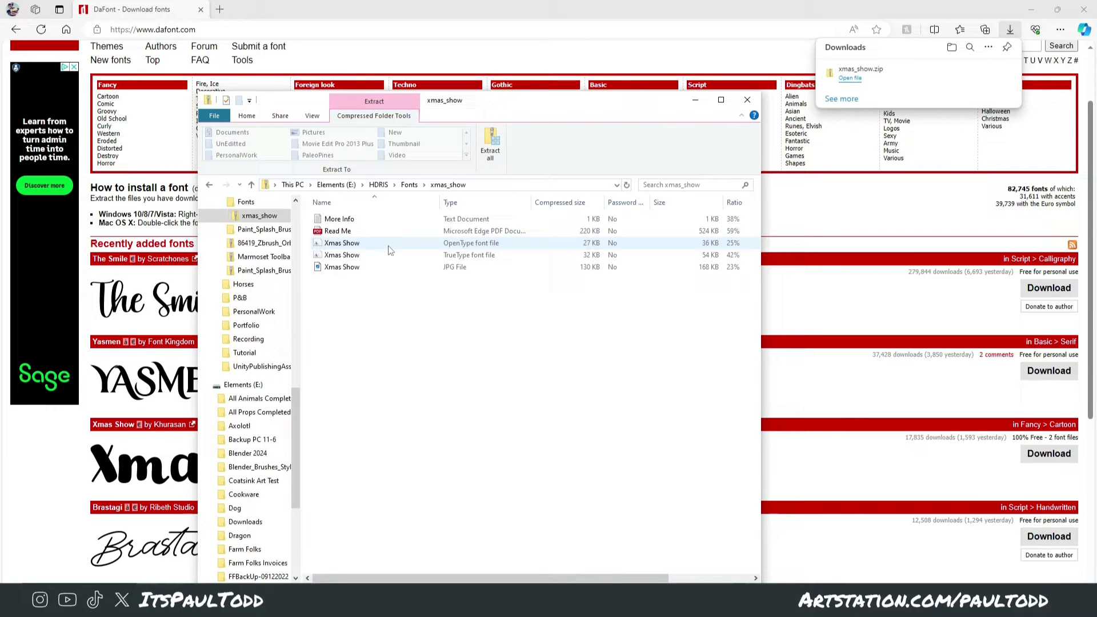
pyautogui.doubleClick(342, 242)
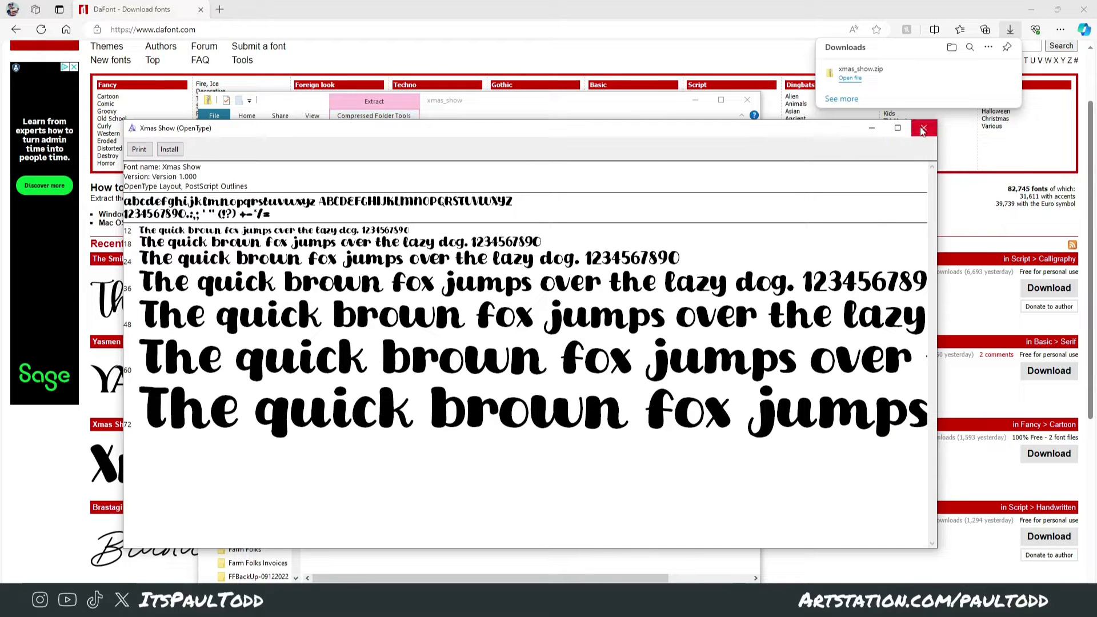
pyautogui.click(923, 128)
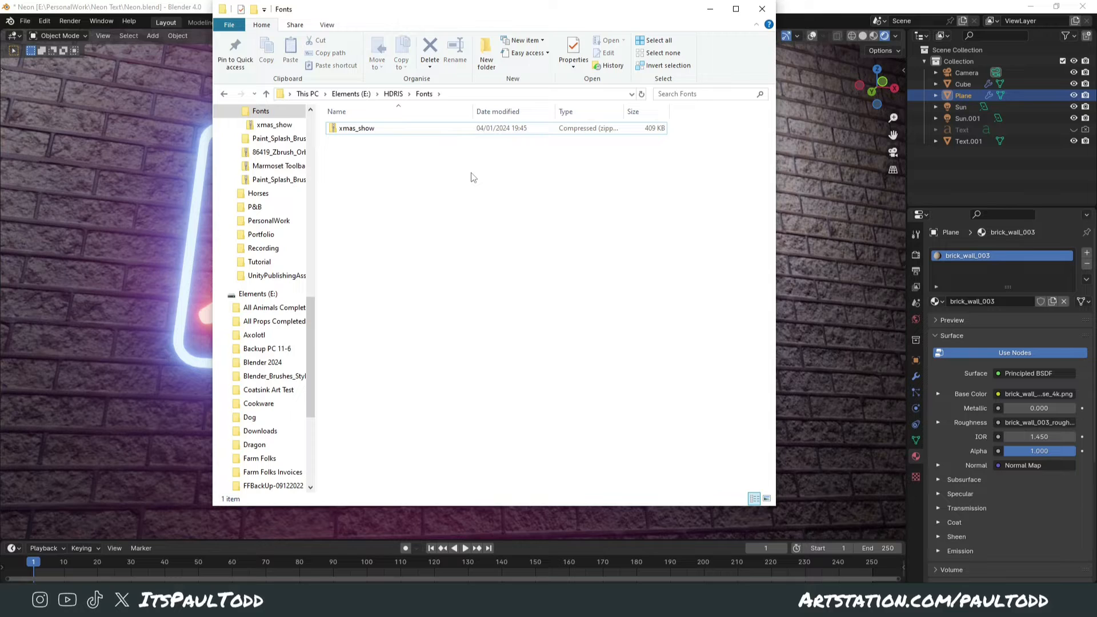
# Step: Start extracting the xmas_show zip into an xmas_show folder inside Fonts
pyautogui.click(356, 128)
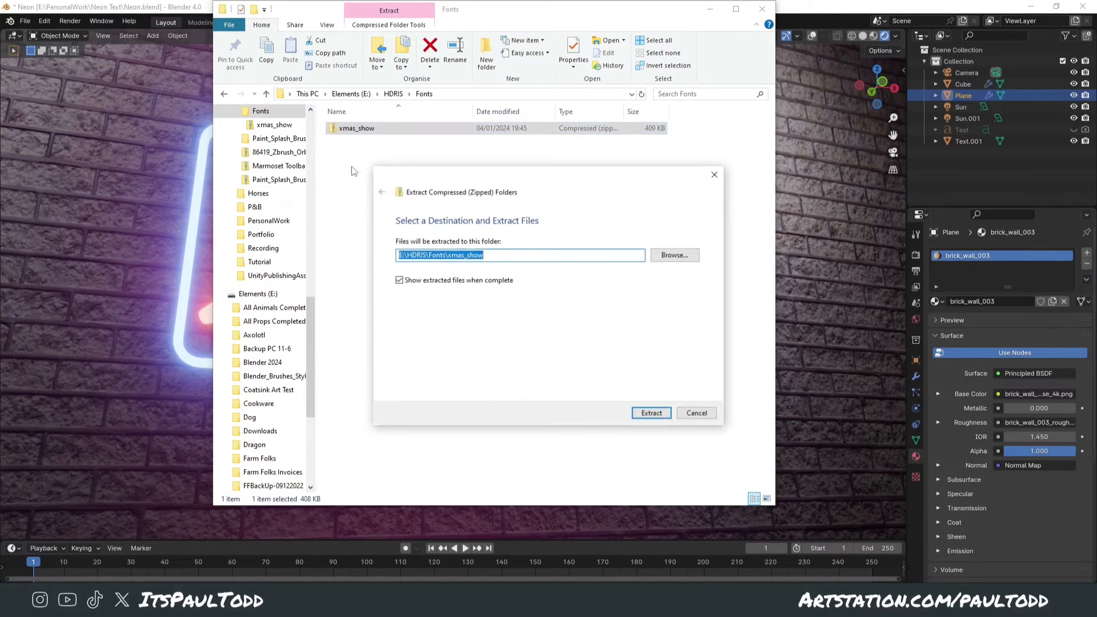
pyautogui.moveTo(650, 412)
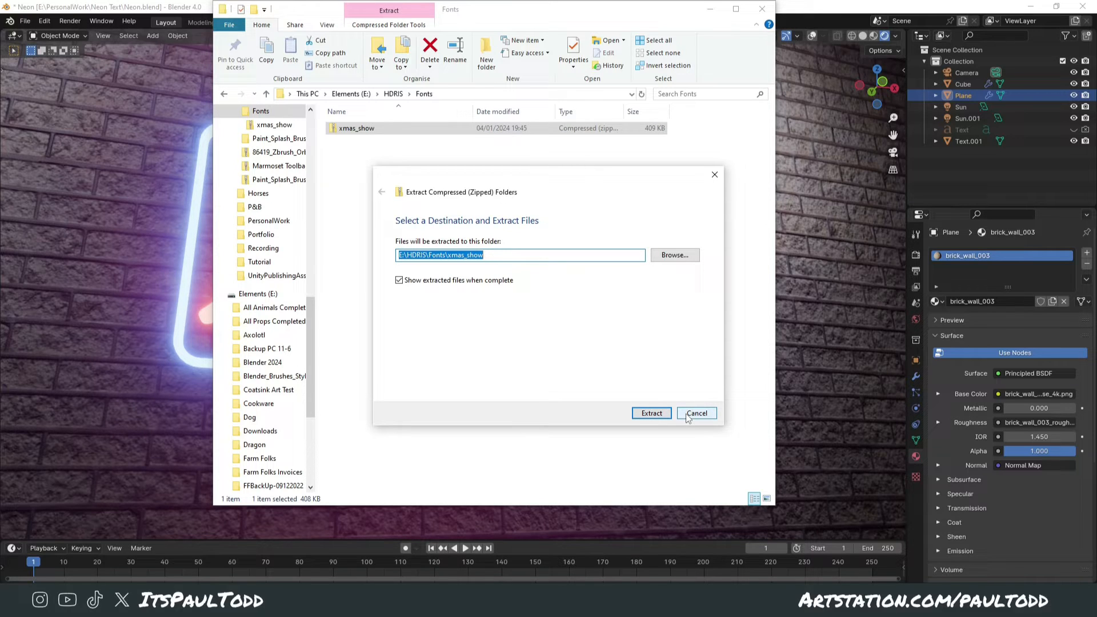
pyautogui.moveTo(650, 413)
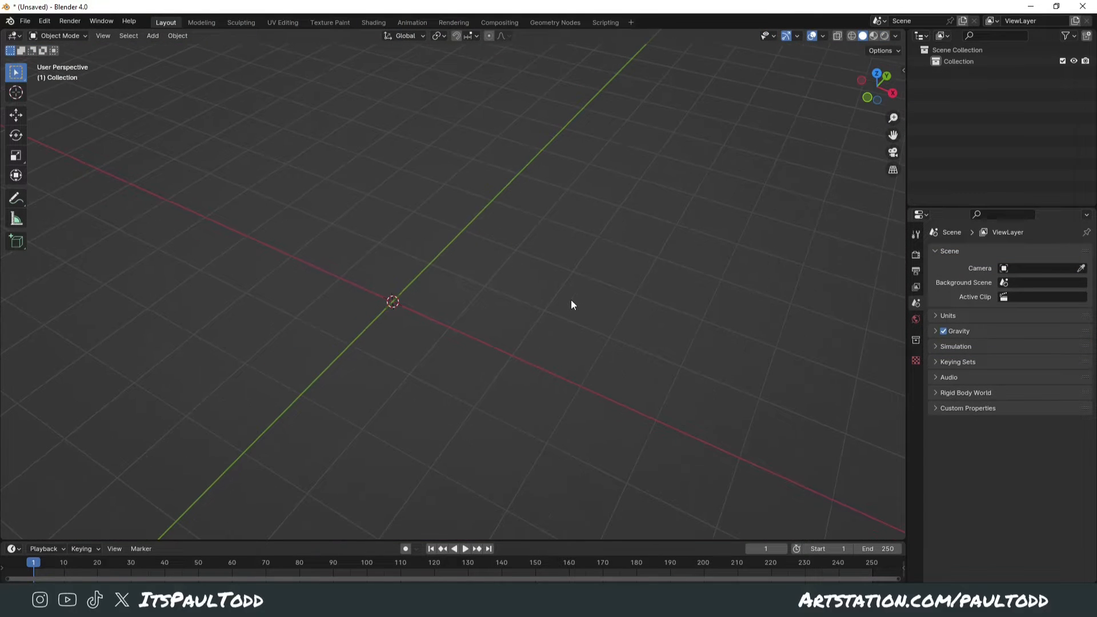
# Step: Add a text object and edit its content to read 'hello', returning to Object Mode
pyautogui.click(152, 35)
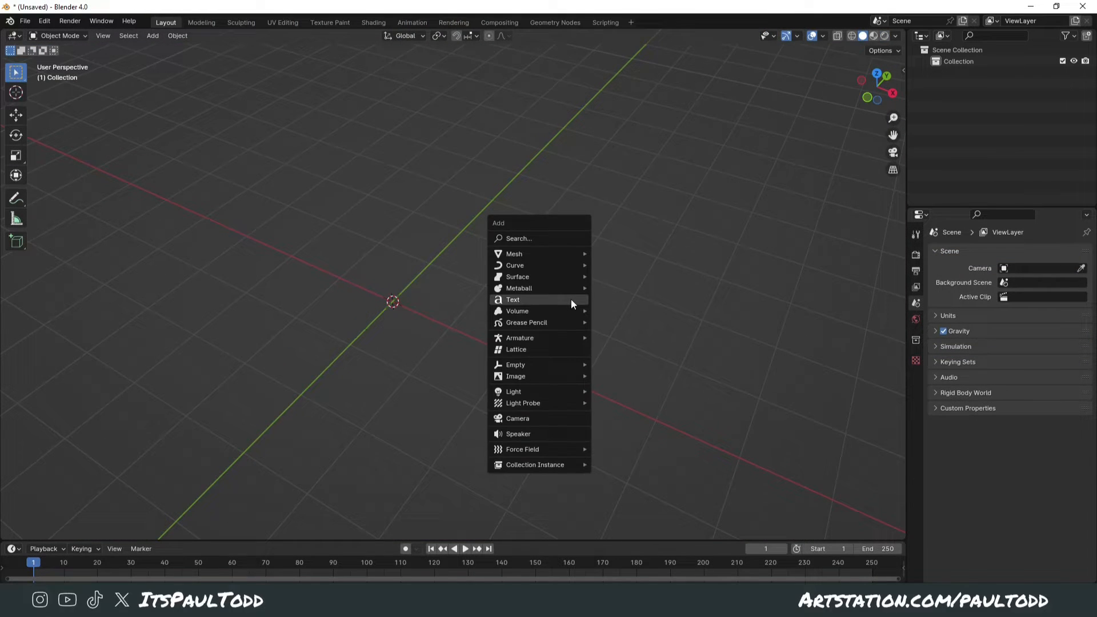
pyautogui.click(513, 299)
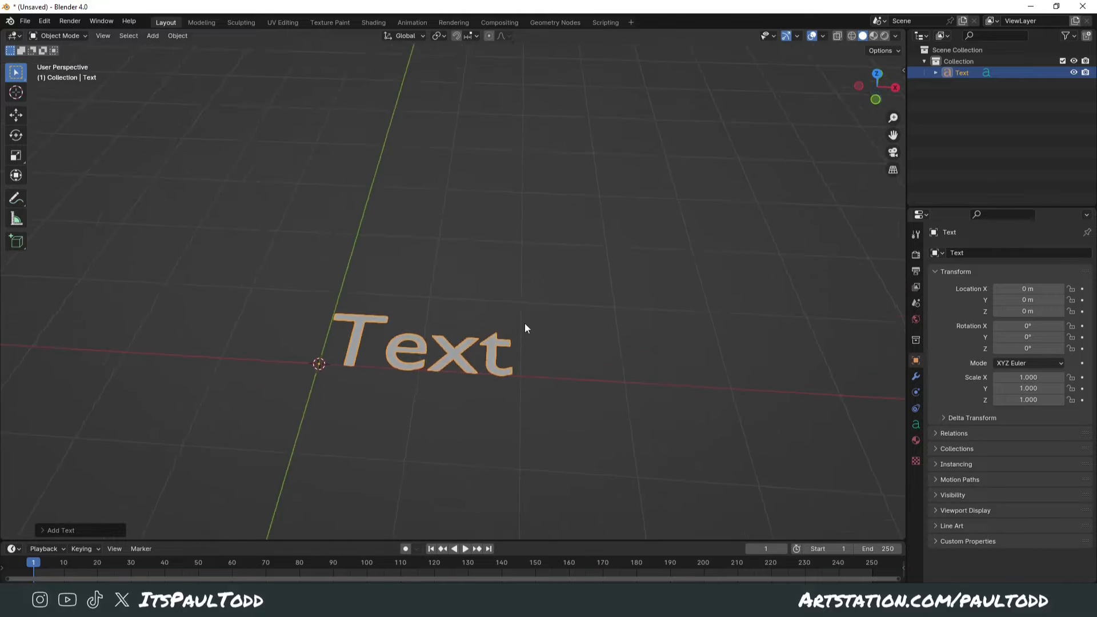
pyautogui.press('Tab')
pyautogui.write('hello')
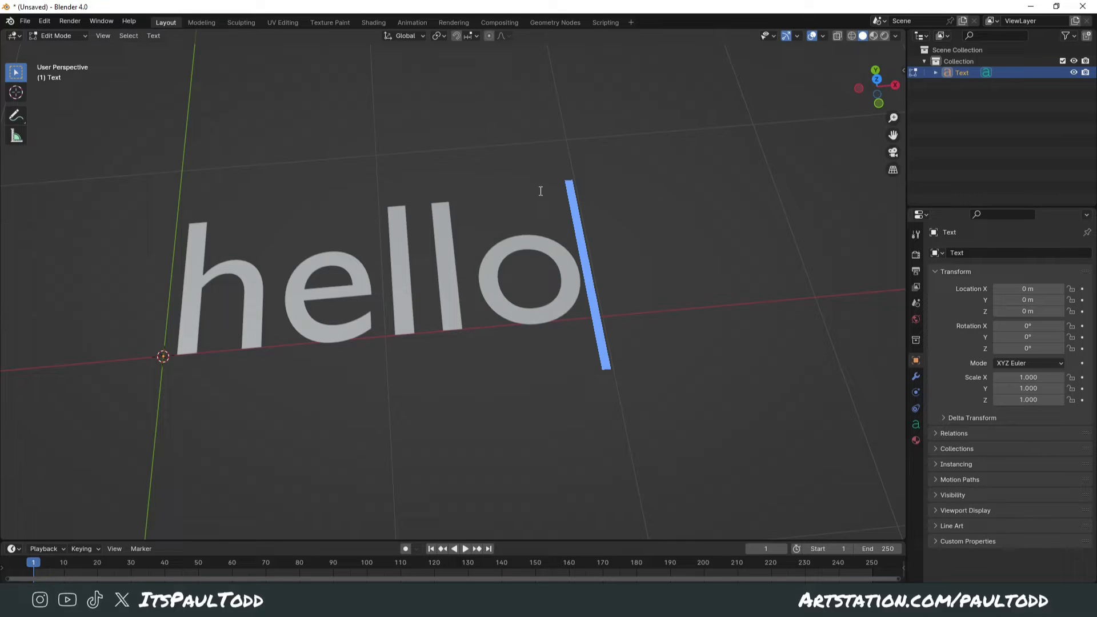
pyautogui.press('Tab')
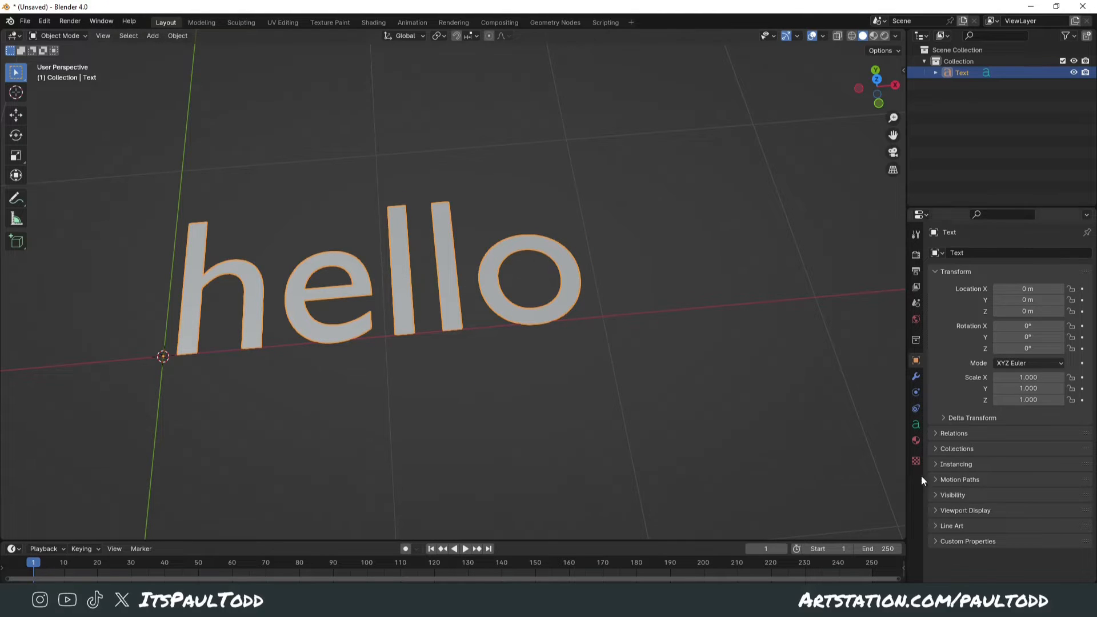
# Step: Browse for a new regular font from the text object's Font settings, landing in the Fonts folder
pyautogui.click(915, 425)
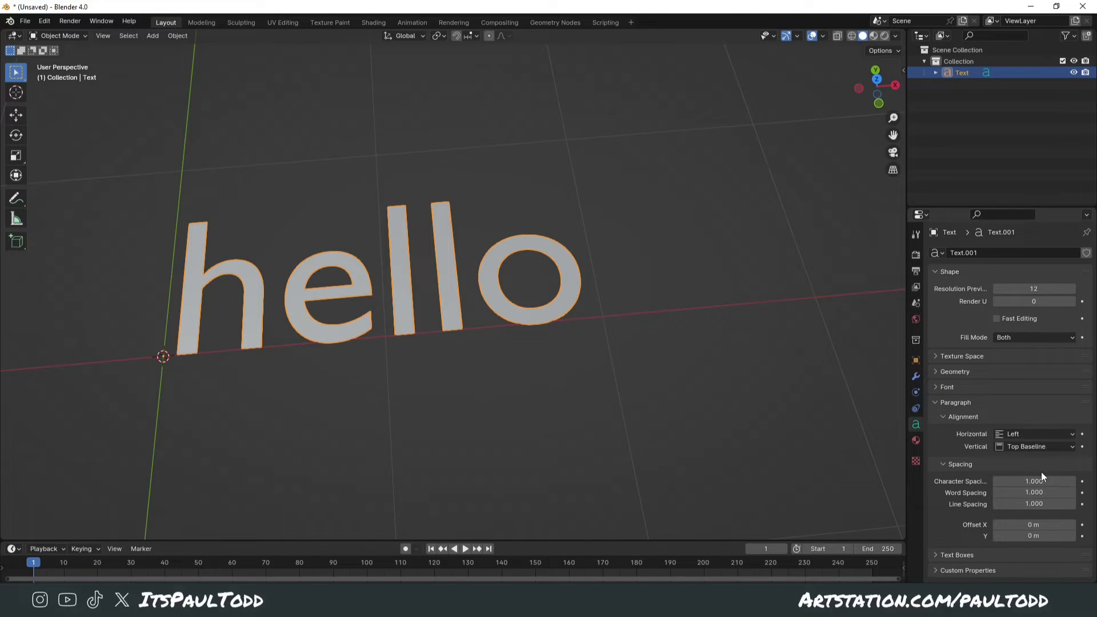
pyautogui.click(947, 386)
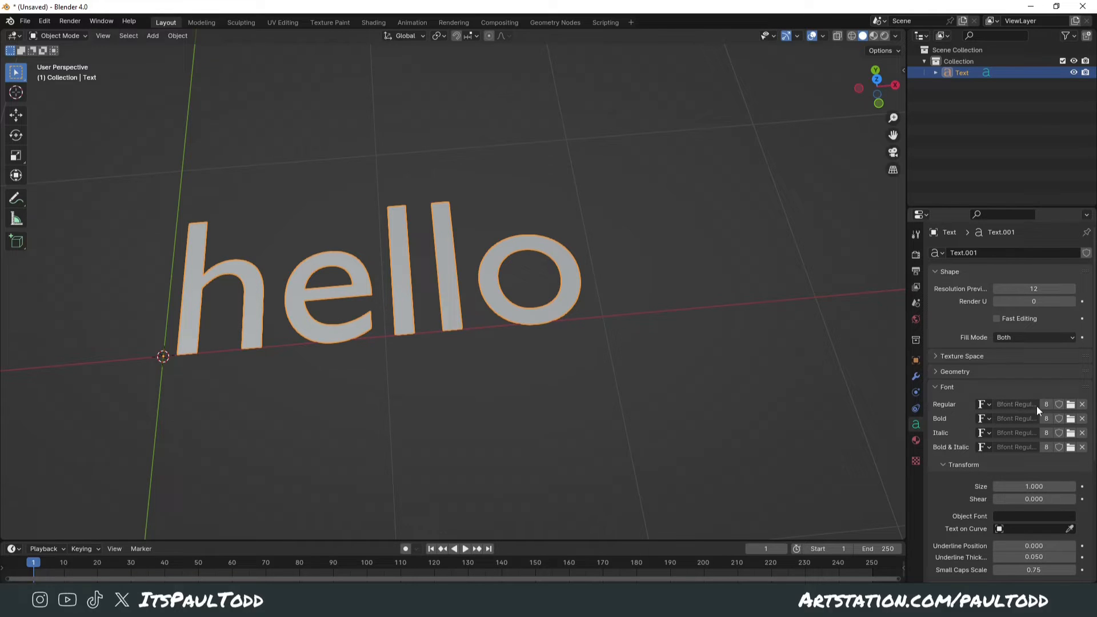
pyautogui.click(1070, 404)
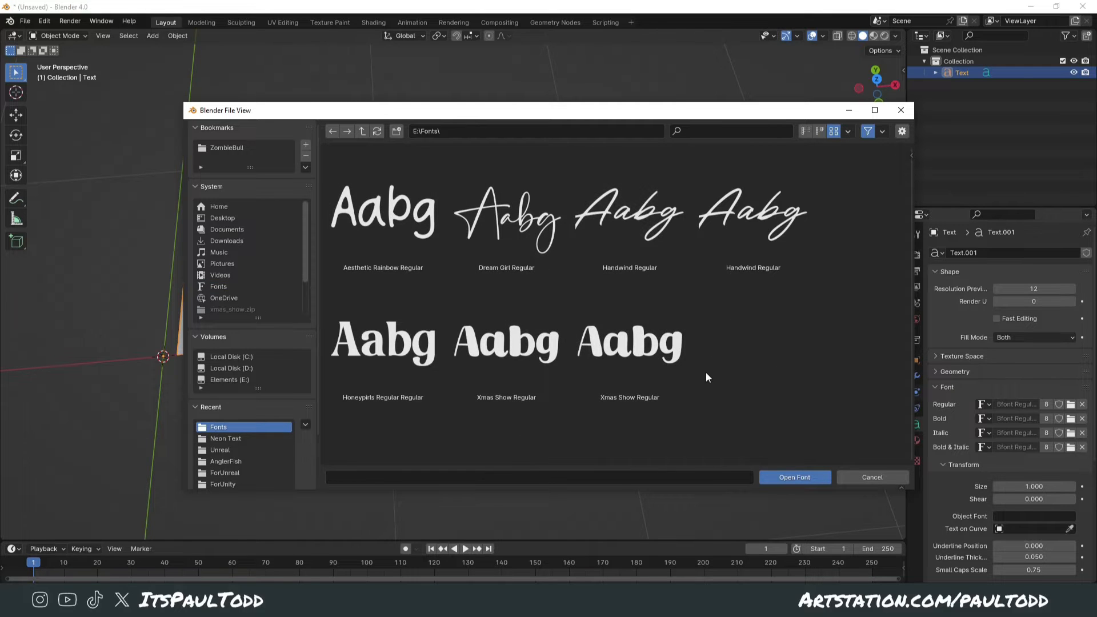
# Step: Load Xmas Show Regular as the hello text's regular font
pyautogui.click(629, 341)
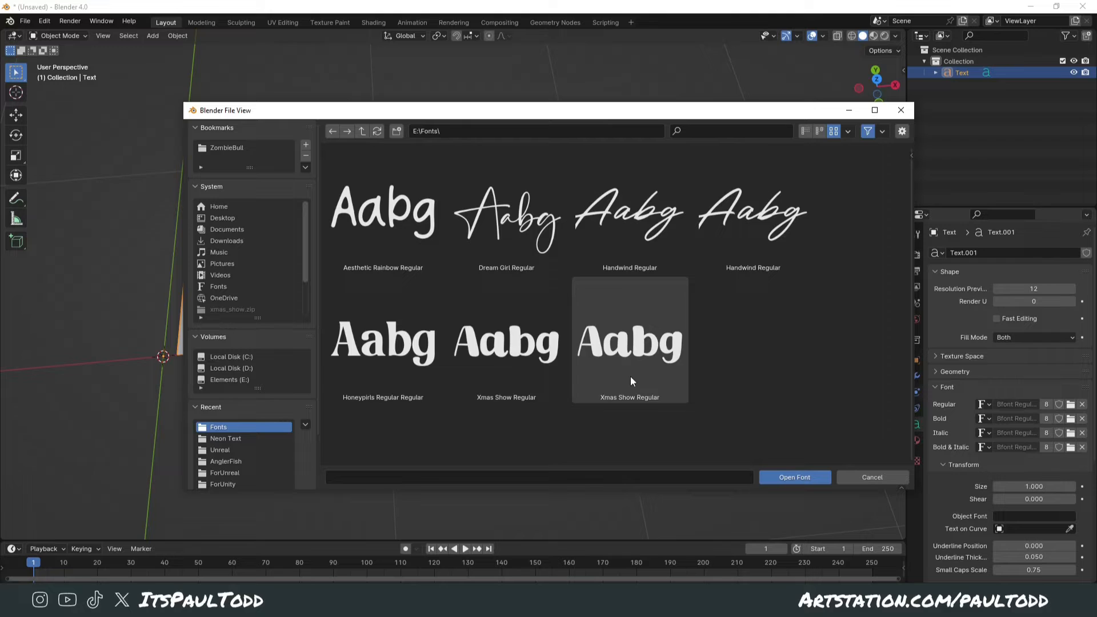
pyautogui.click(629, 341)
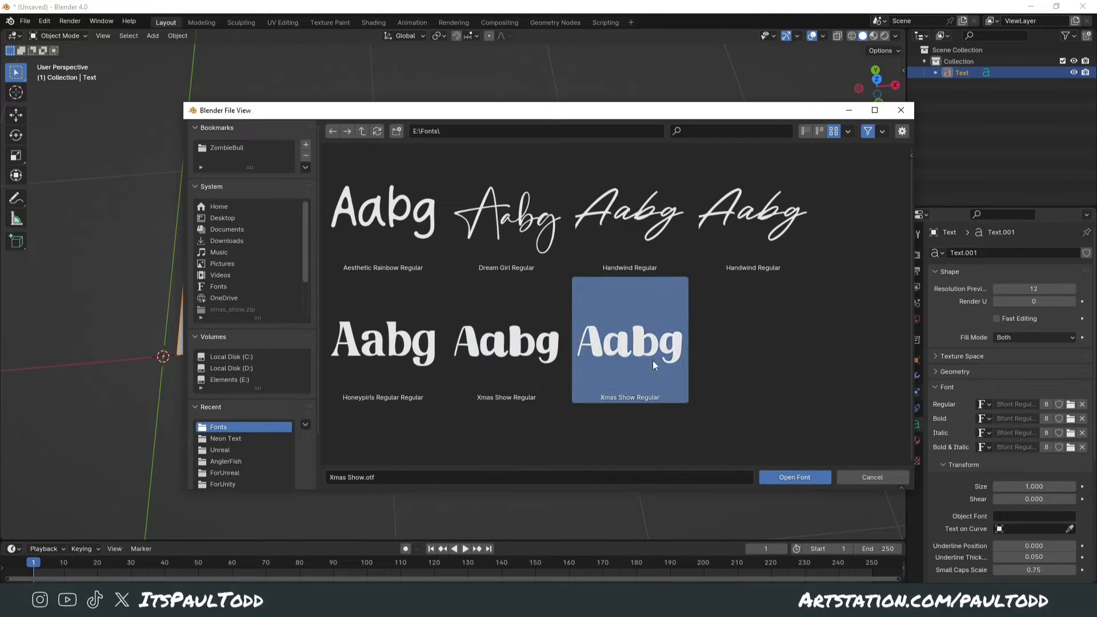
pyautogui.click(794, 477)
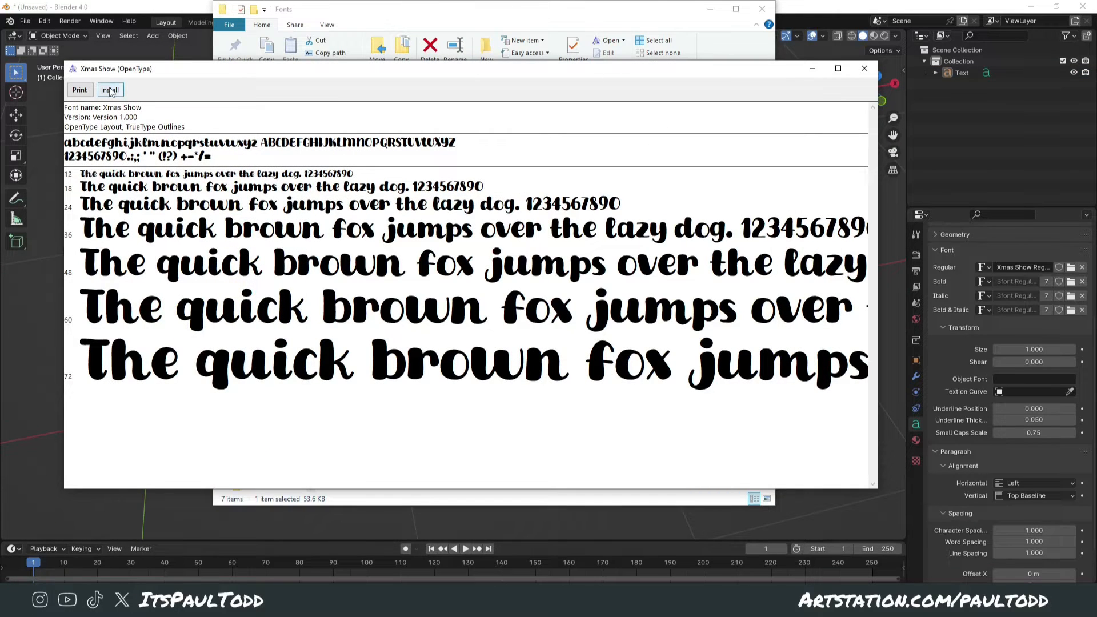
# Step: Install the Xmas Show TrueType font in Windows Font Viewer and close the viewer
pyautogui.click(110, 90)
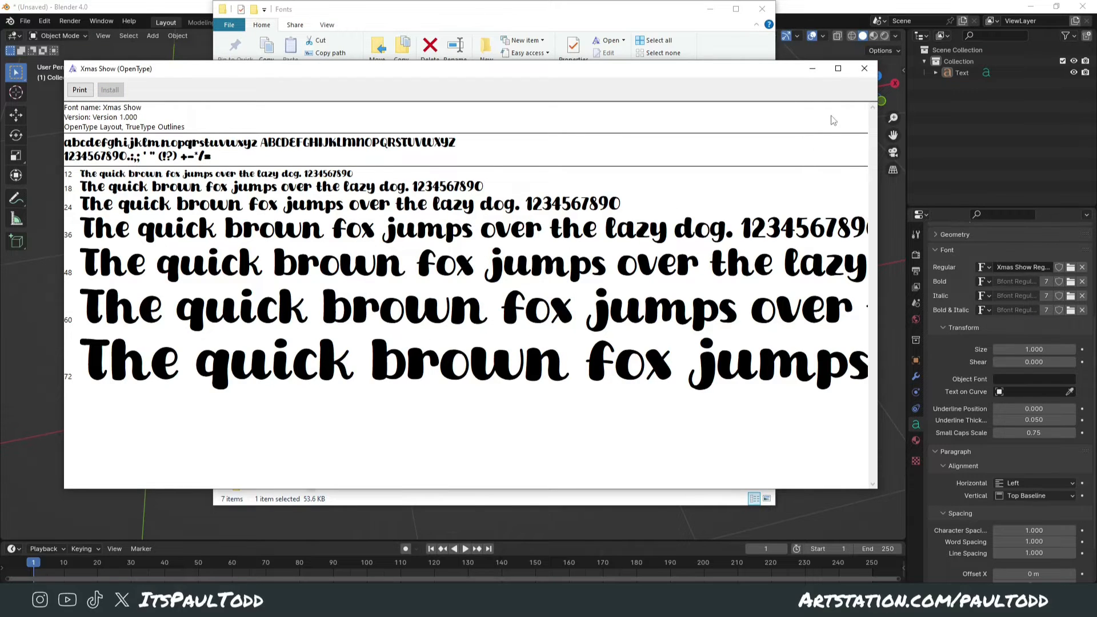
pyautogui.click(864, 68)
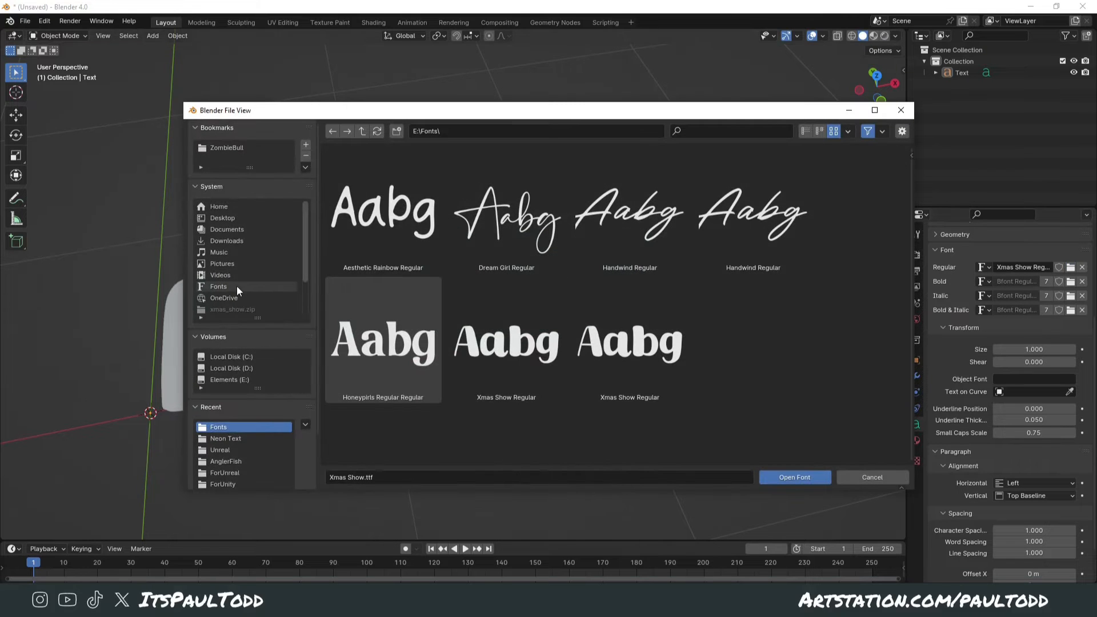
# Step: Look through C:\WINDOWS\Fonts for Xmas Show, then cancel the font browser without loading anything
pyautogui.click(219, 285)
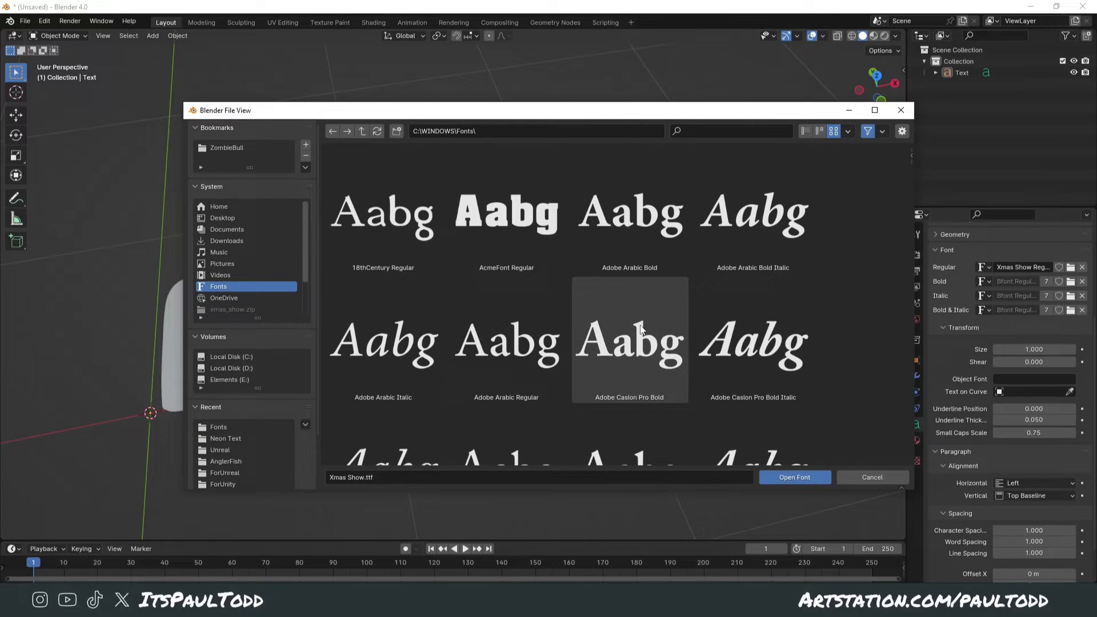
pyautogui.scroll(-3)
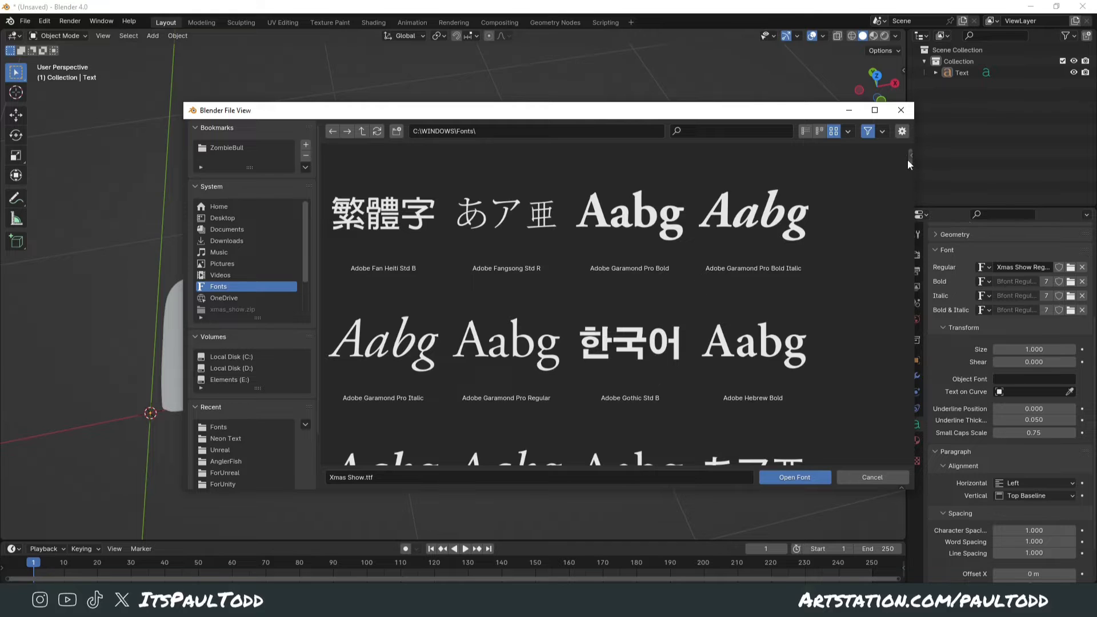
pyautogui.scroll(-3)
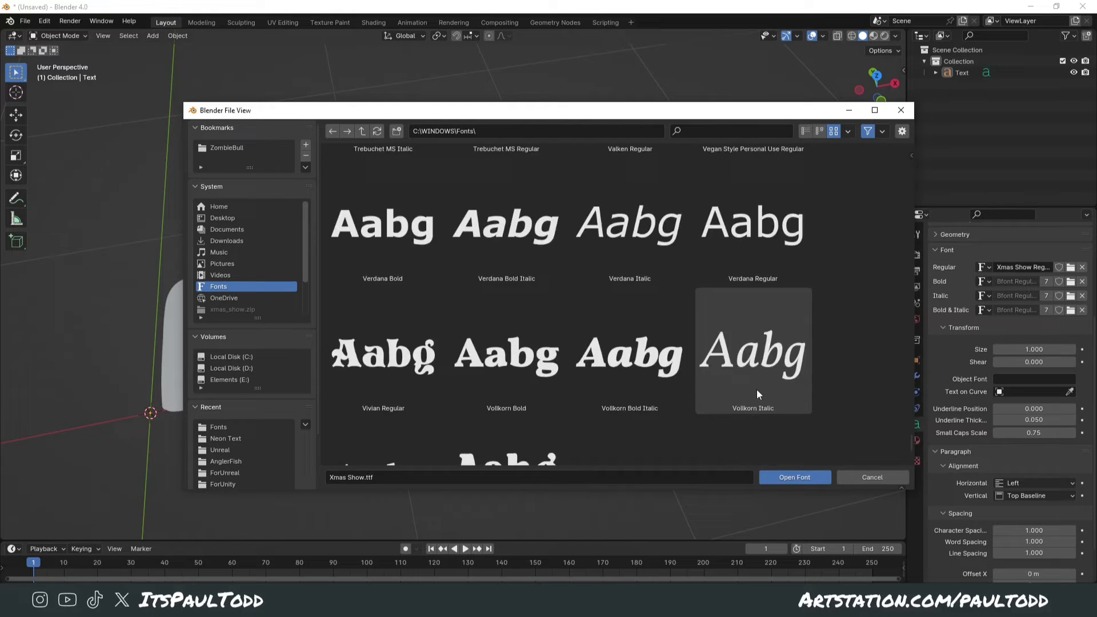
pyautogui.scroll(-3)
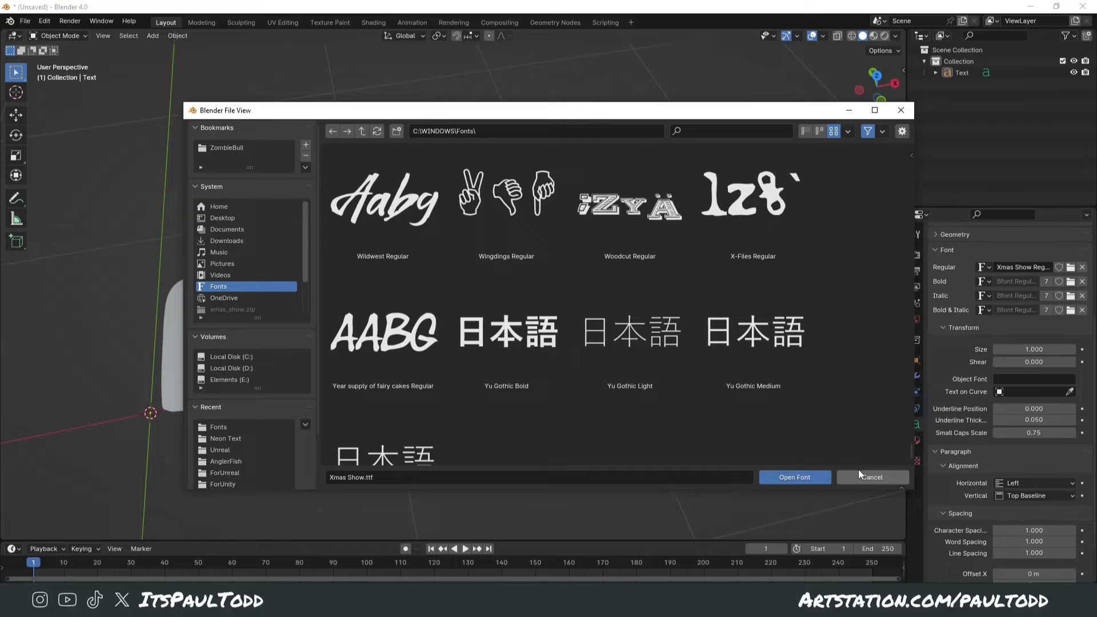
pyautogui.click(794, 476)
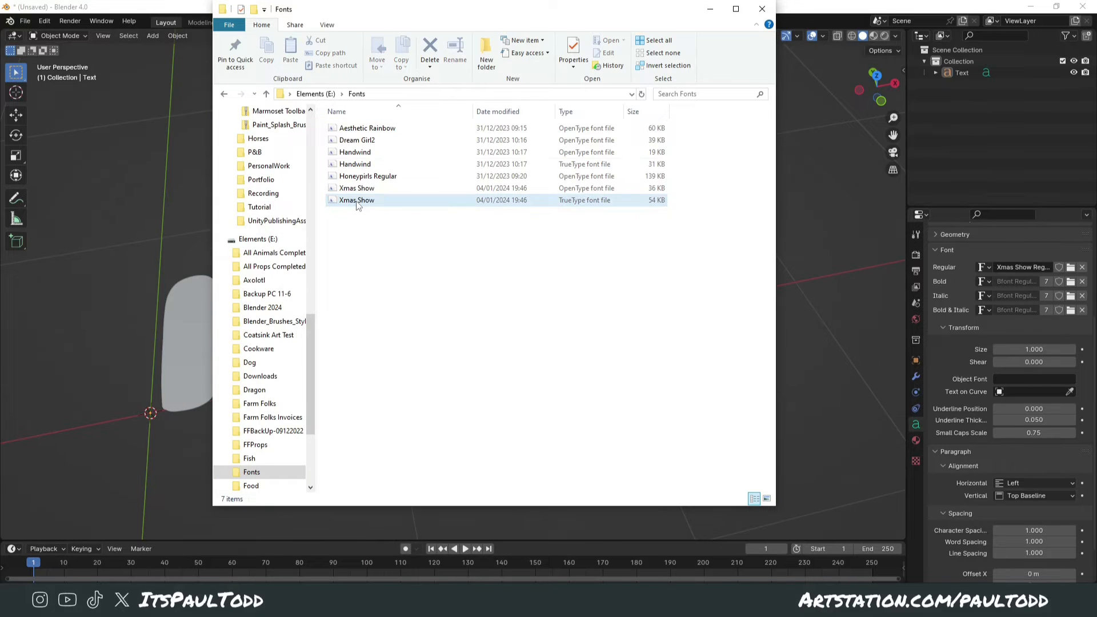
# Step: Install the Xmas Show TrueType file from File Explorer, then install it for all users
pyautogui.rightClick(357, 200)
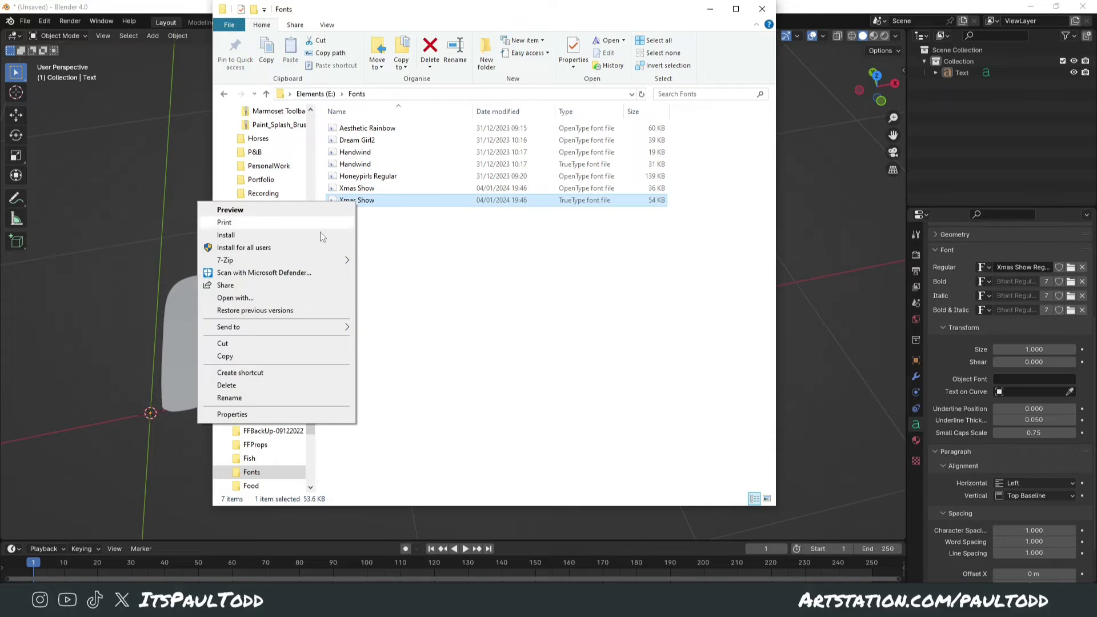
pyautogui.click(408, 201)
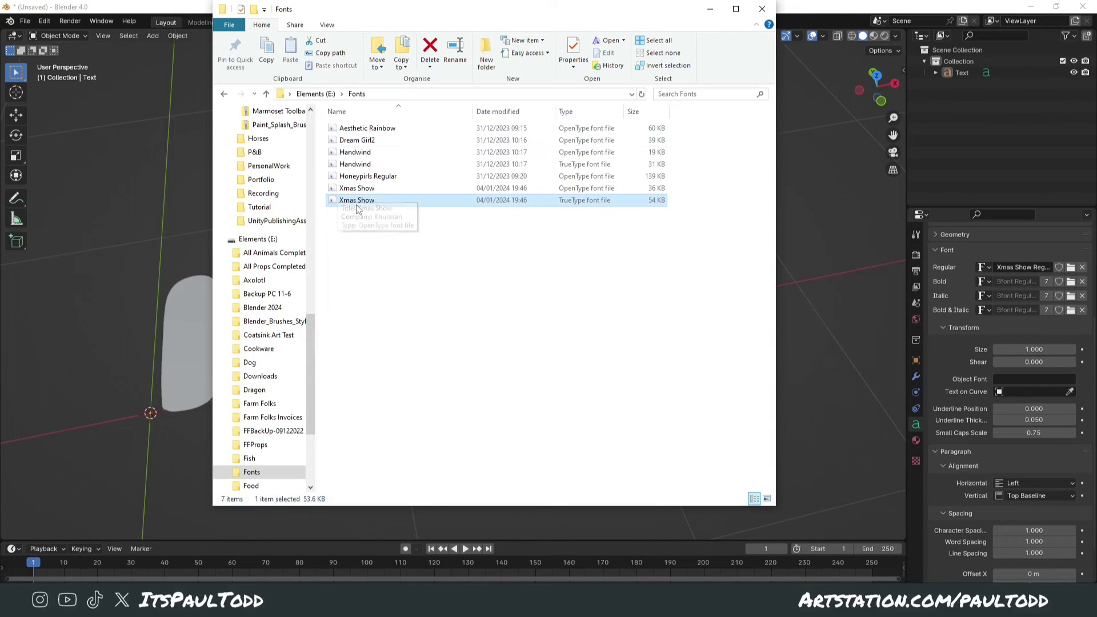
pyautogui.rightClick(357, 200)
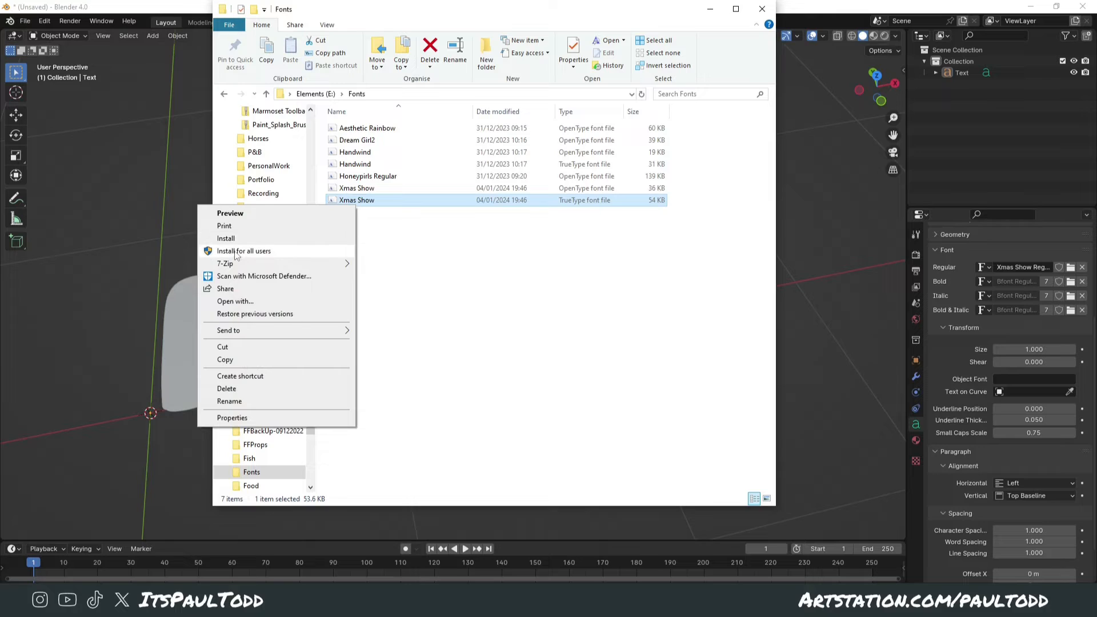
pyautogui.click(226, 238)
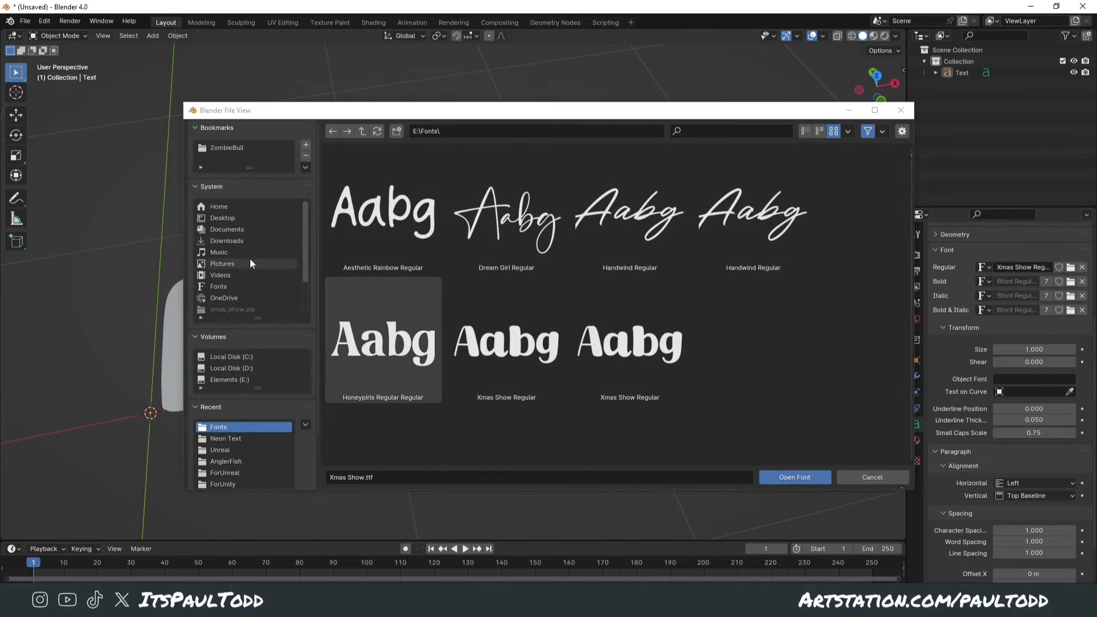
# Step: Switch the font browser to the Windows Fonts folder and find Xmas Show Regular at the bottom
pyautogui.click(218, 285)
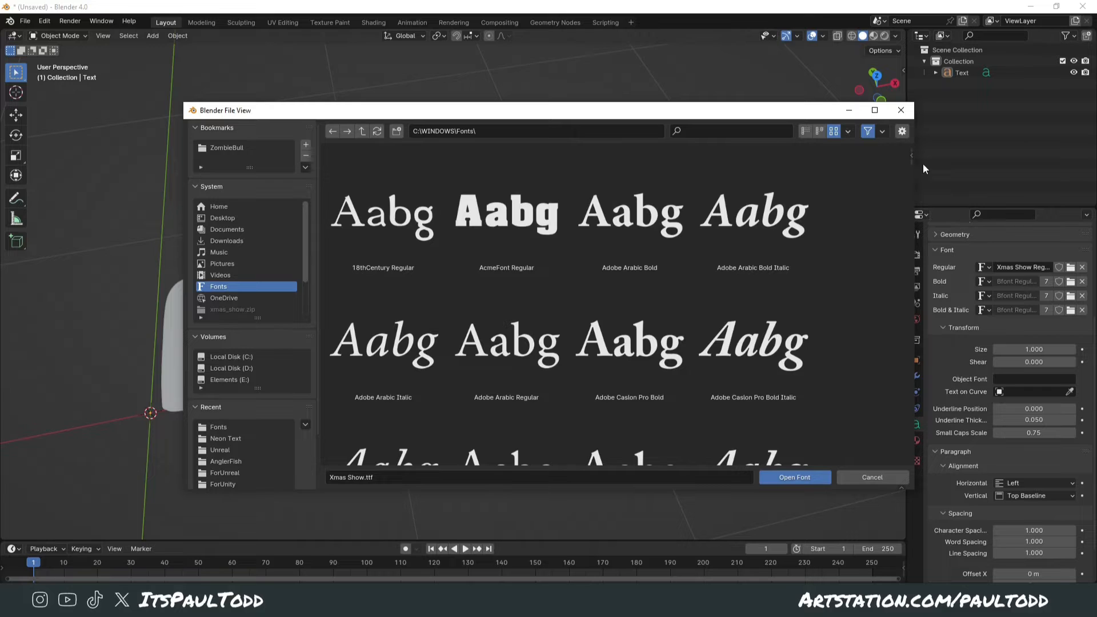
pyautogui.scroll(-3)
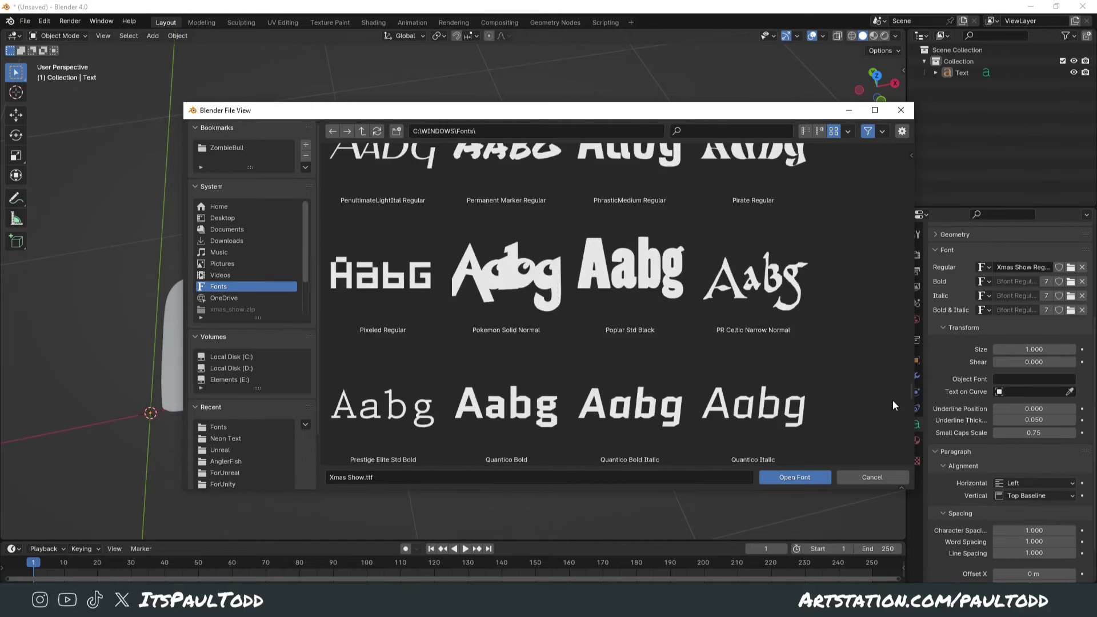
pyautogui.scroll(-3)
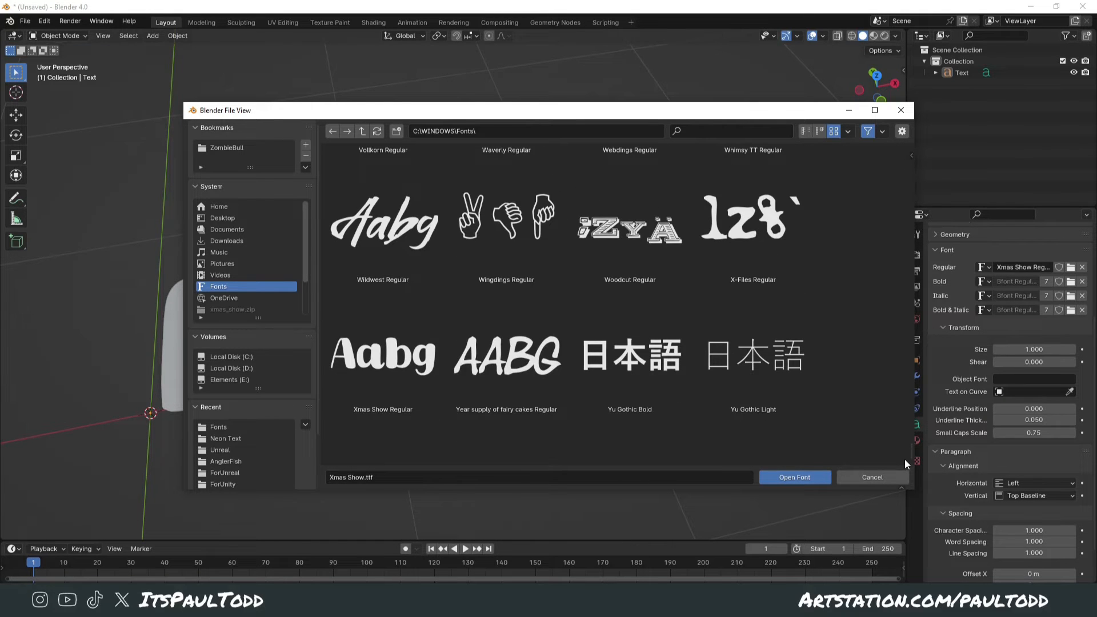
pyautogui.click(383, 354)
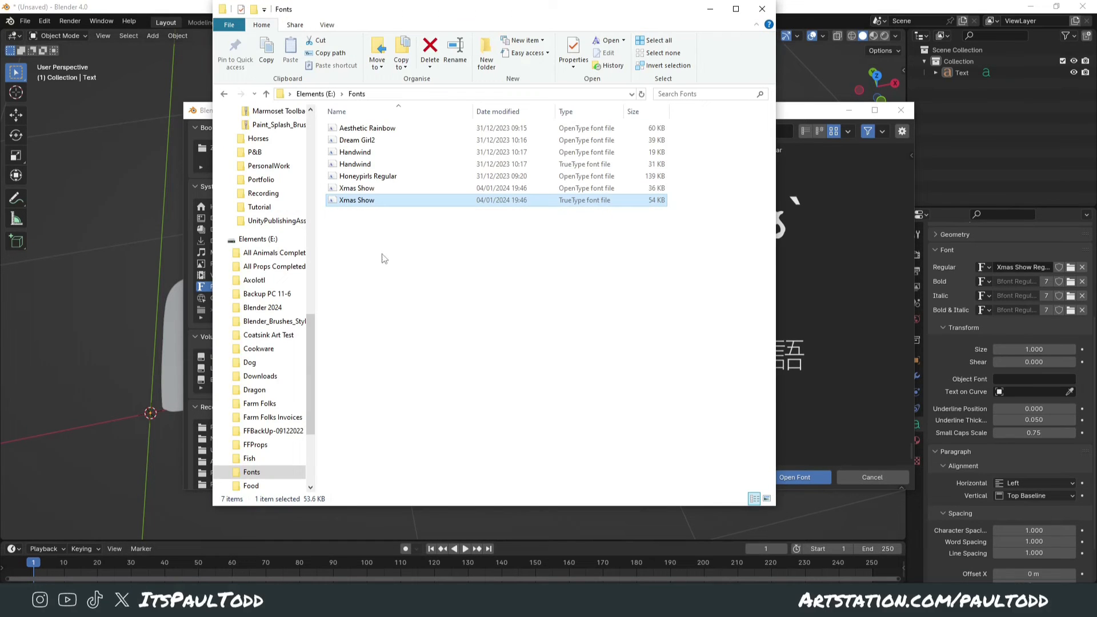
pyautogui.rightClick(356, 200)
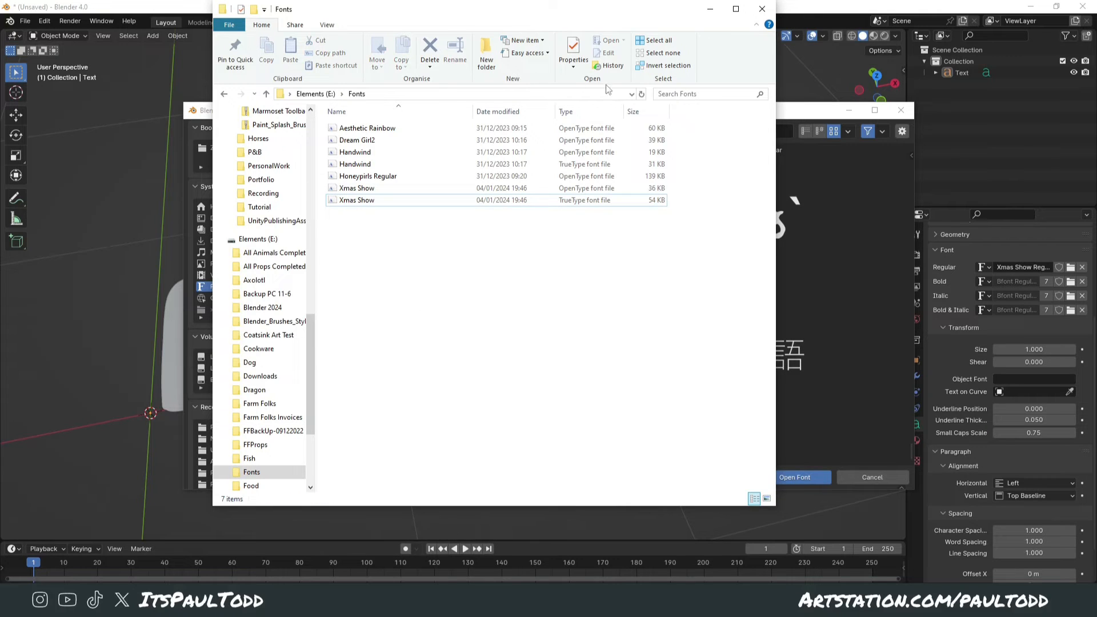
pyautogui.click(356, 152)
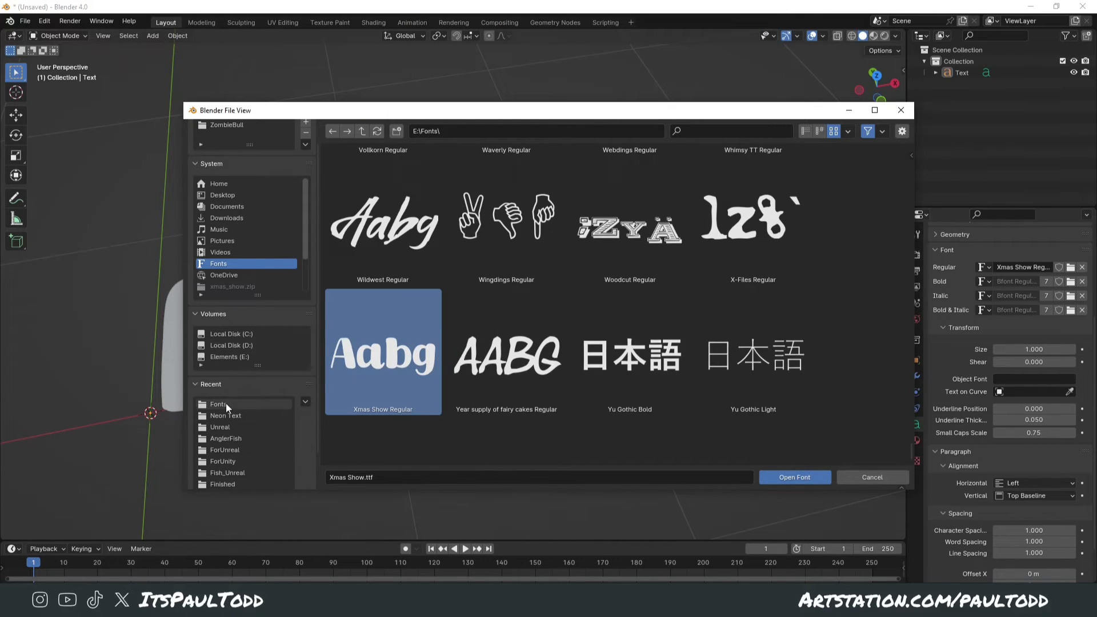
# Step: Return to the recent E: Fonts folder, then cancel the browser, keeping Xmas Show on the text
pyautogui.click(218, 403)
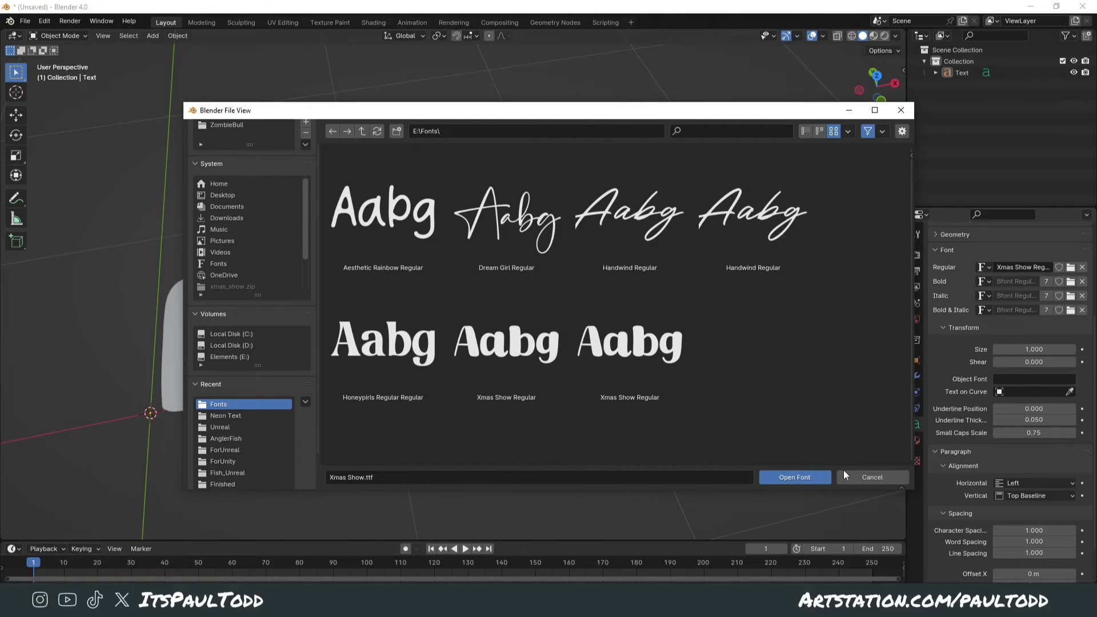
pyautogui.moveTo(872, 478)
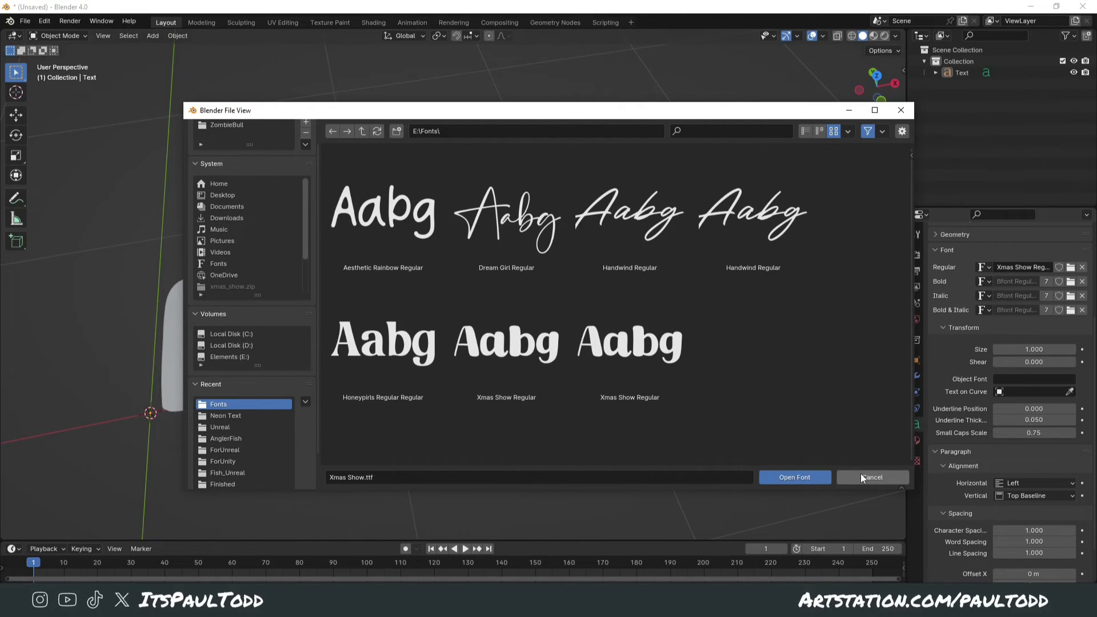
pyautogui.click(794, 477)
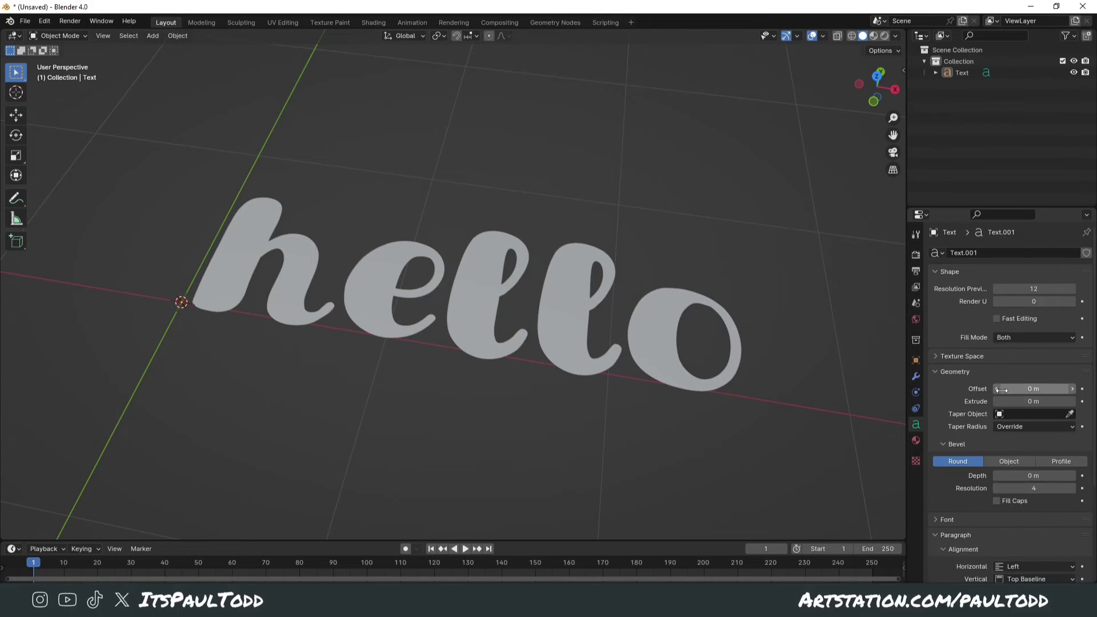
# Step: Extrude the 'hello' text to 0.12 m and round its edges with a 0.02 m bevel
pyautogui.moveTo(1033, 401); pyautogui.dragTo(1049, 401)
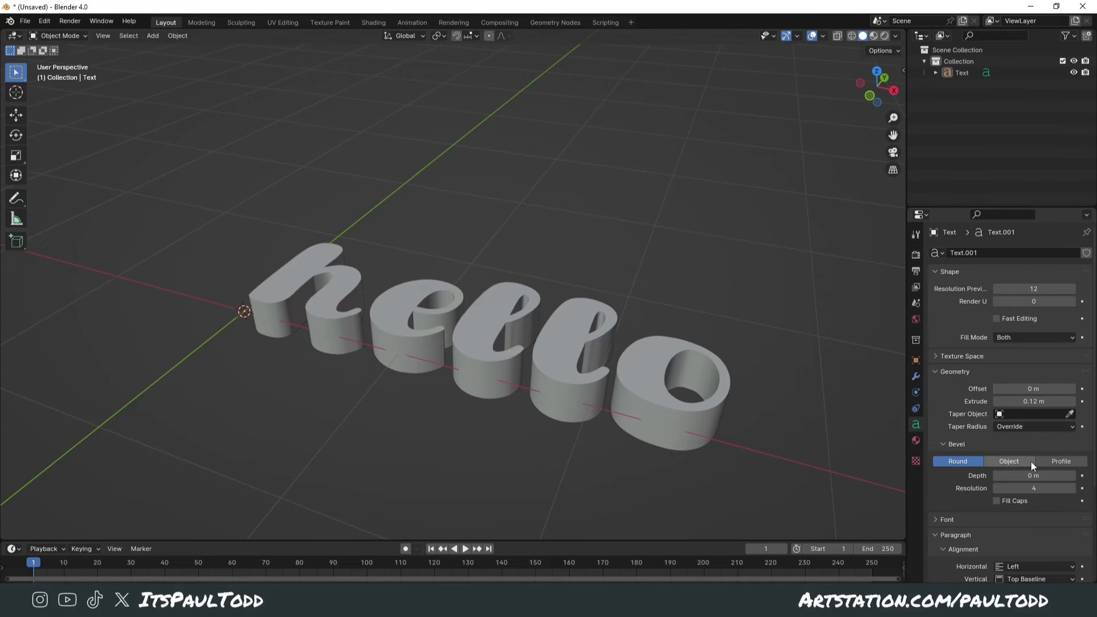
pyautogui.moveTo(1033, 475); pyautogui.dragTo(1042, 476)
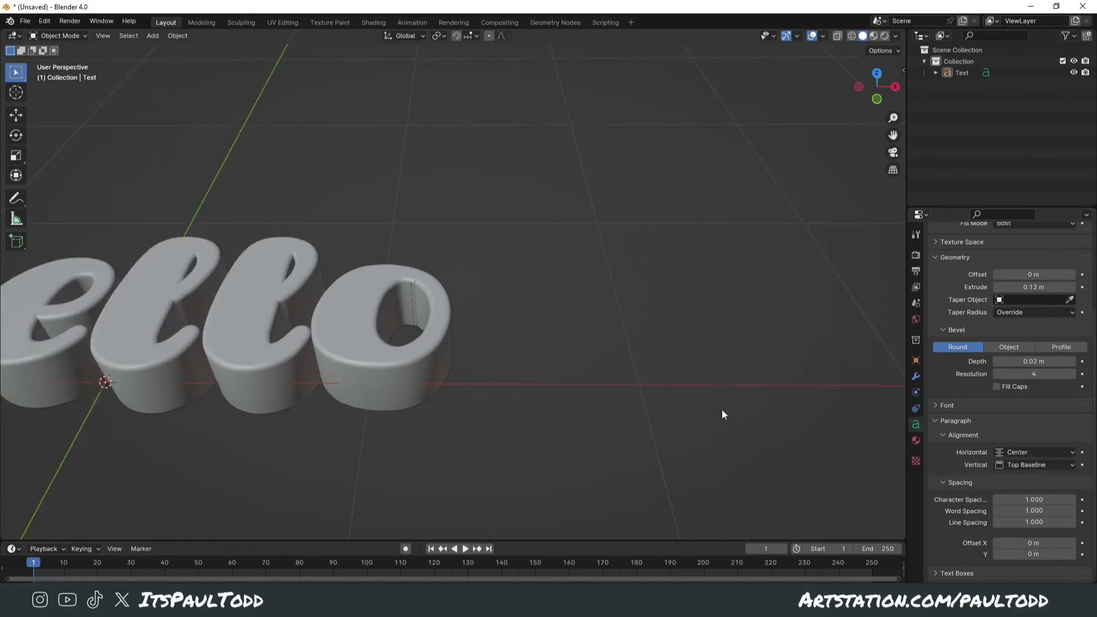
pyautogui.moveTo(723, 413); pyautogui.dragTo(622, 364)
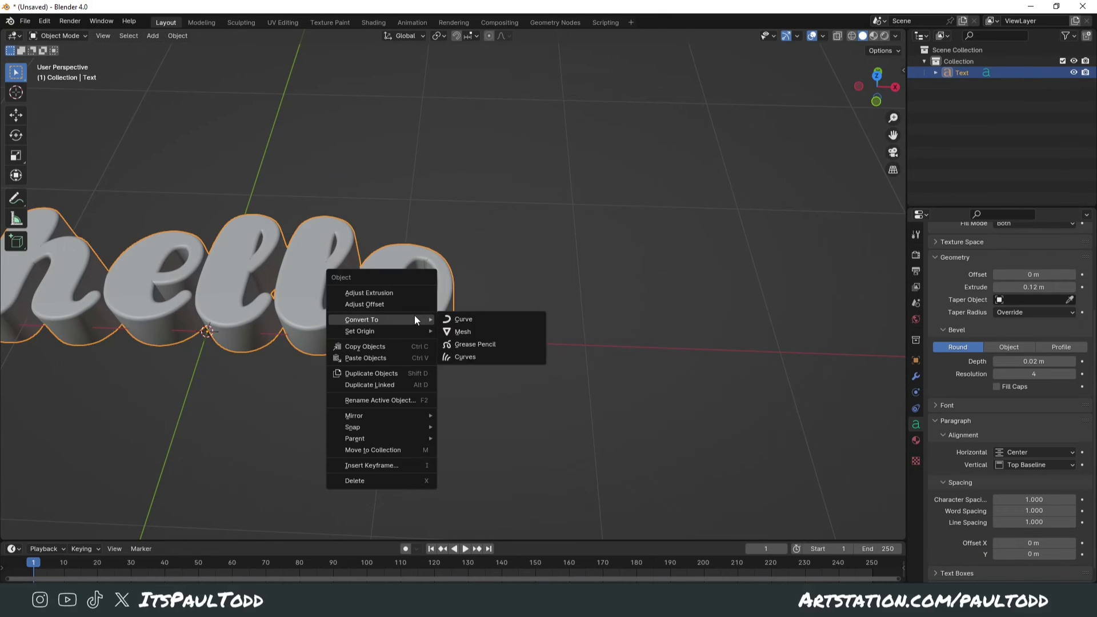
# Step: Convert the beveled 'hello' text to a mesh via Convert To > Mesh
pyautogui.click(462, 331)
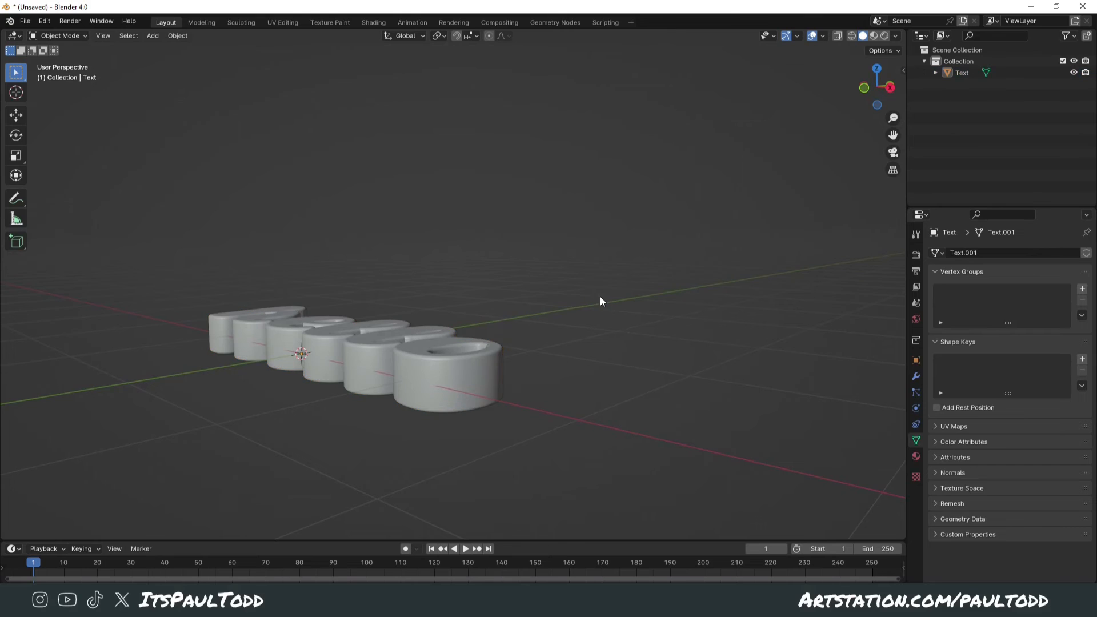
pyautogui.moveTo(600, 300); pyautogui.dragTo(610, 360)
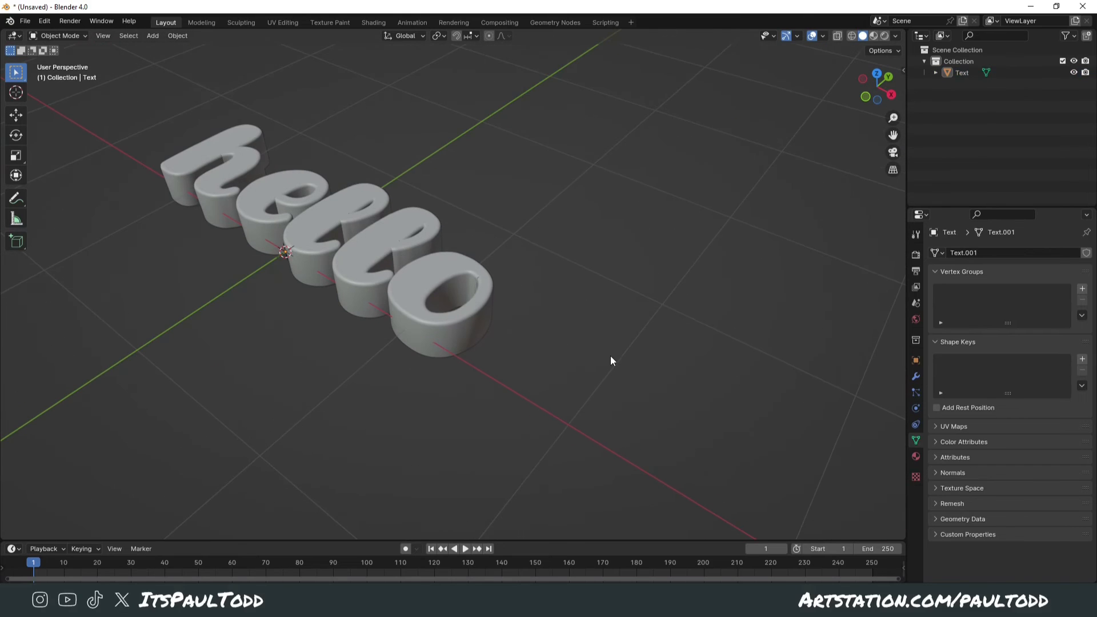
pyautogui.moveTo(538, 302)
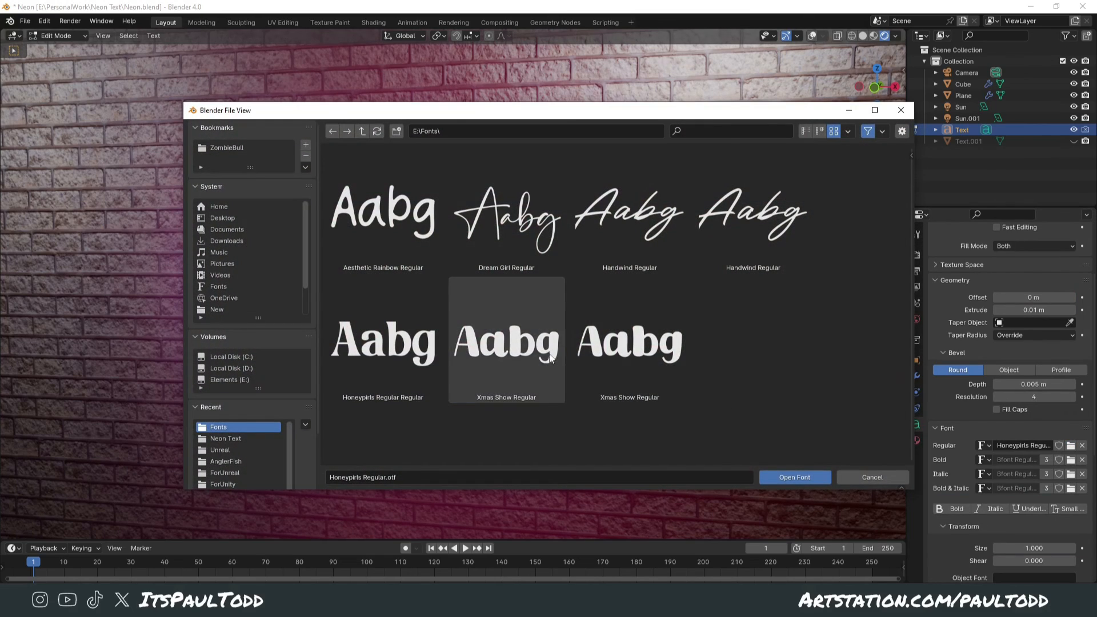
# Step: Pick Xmas Show Regular from E:\Fonts as the neon 'wow' sign's font
pyautogui.click(794, 476)
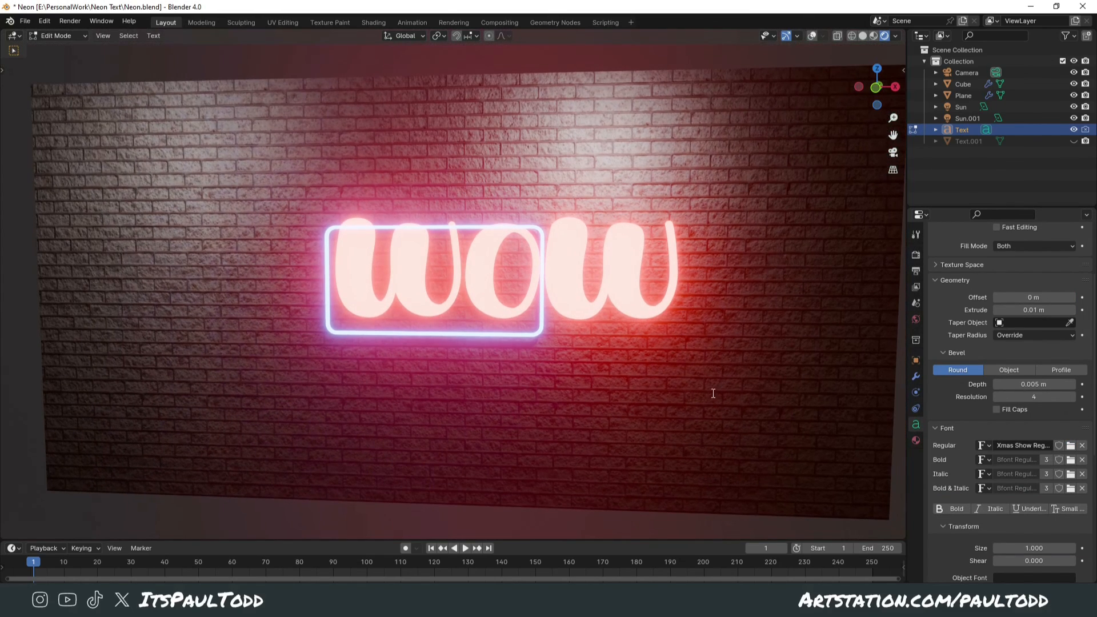